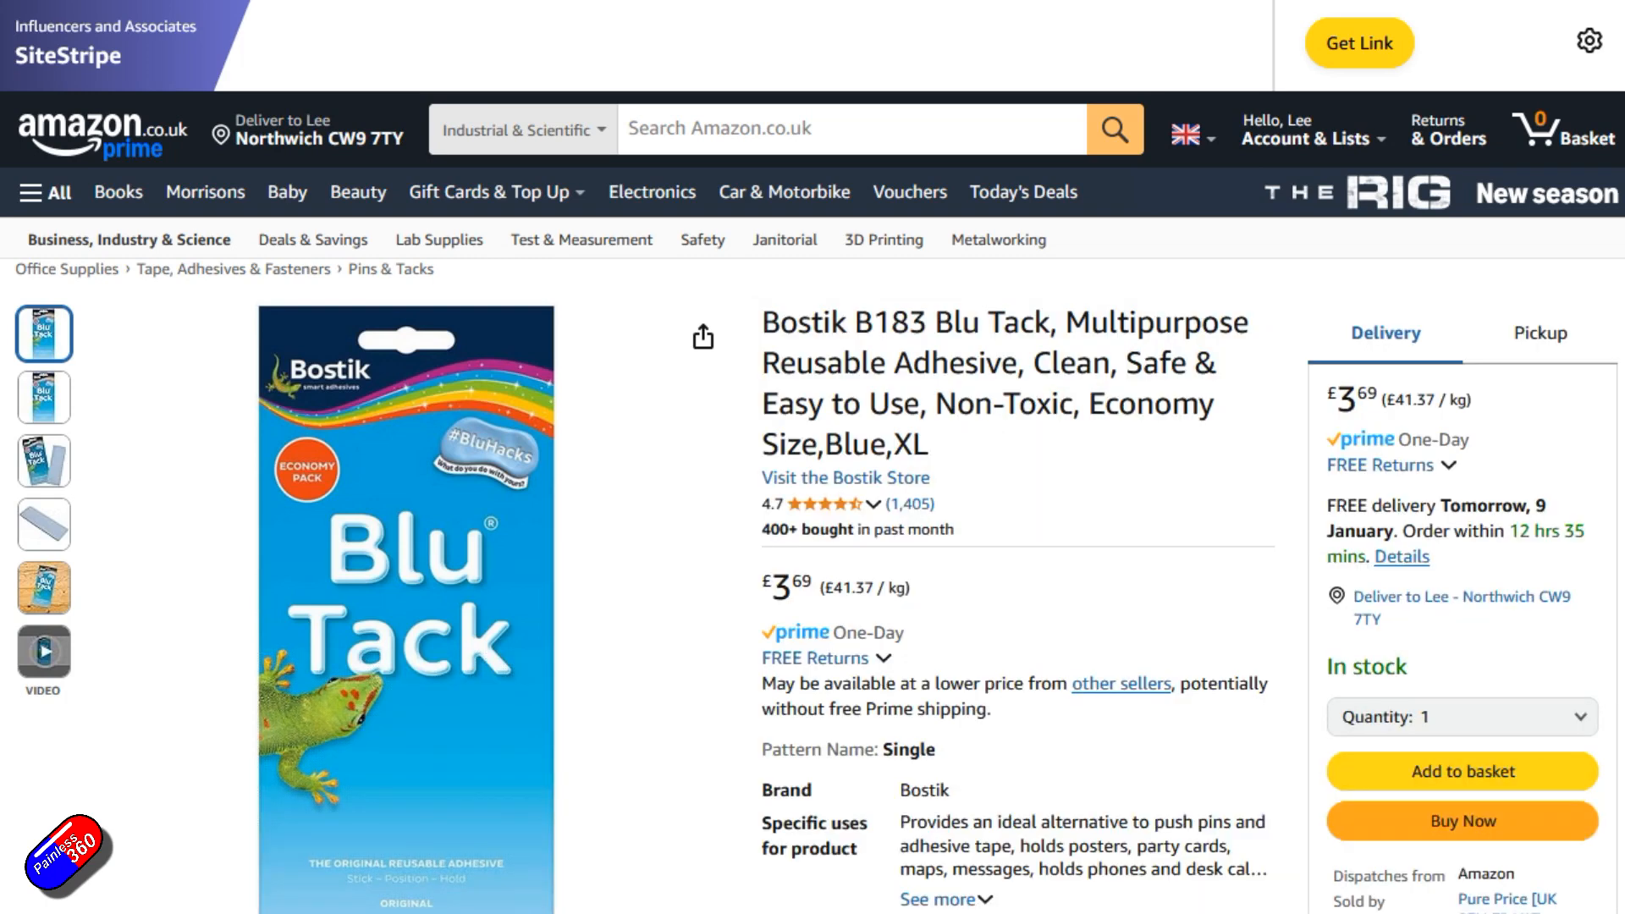
Step: Scroll through the Bostik Blu Tack listing, then show Painless360's YouTube playlists
{"action": "scroll", "scroll_direction": "down", "scroll_amount": 3}
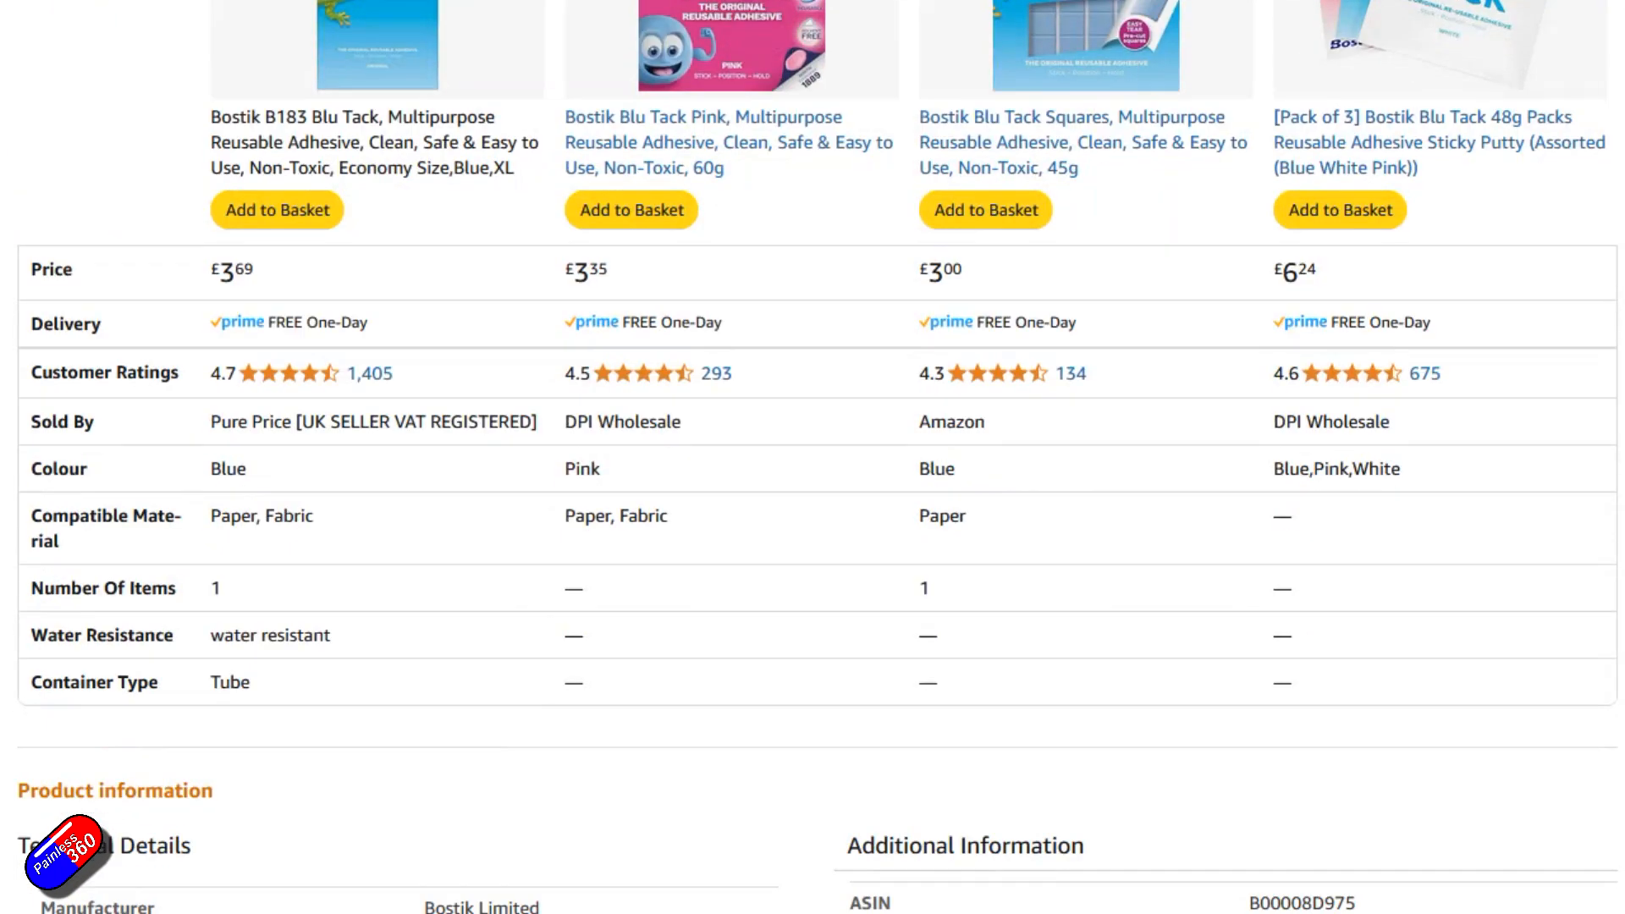
{"action": "scroll", "scroll_direction": "down", "scroll_amount": 3}
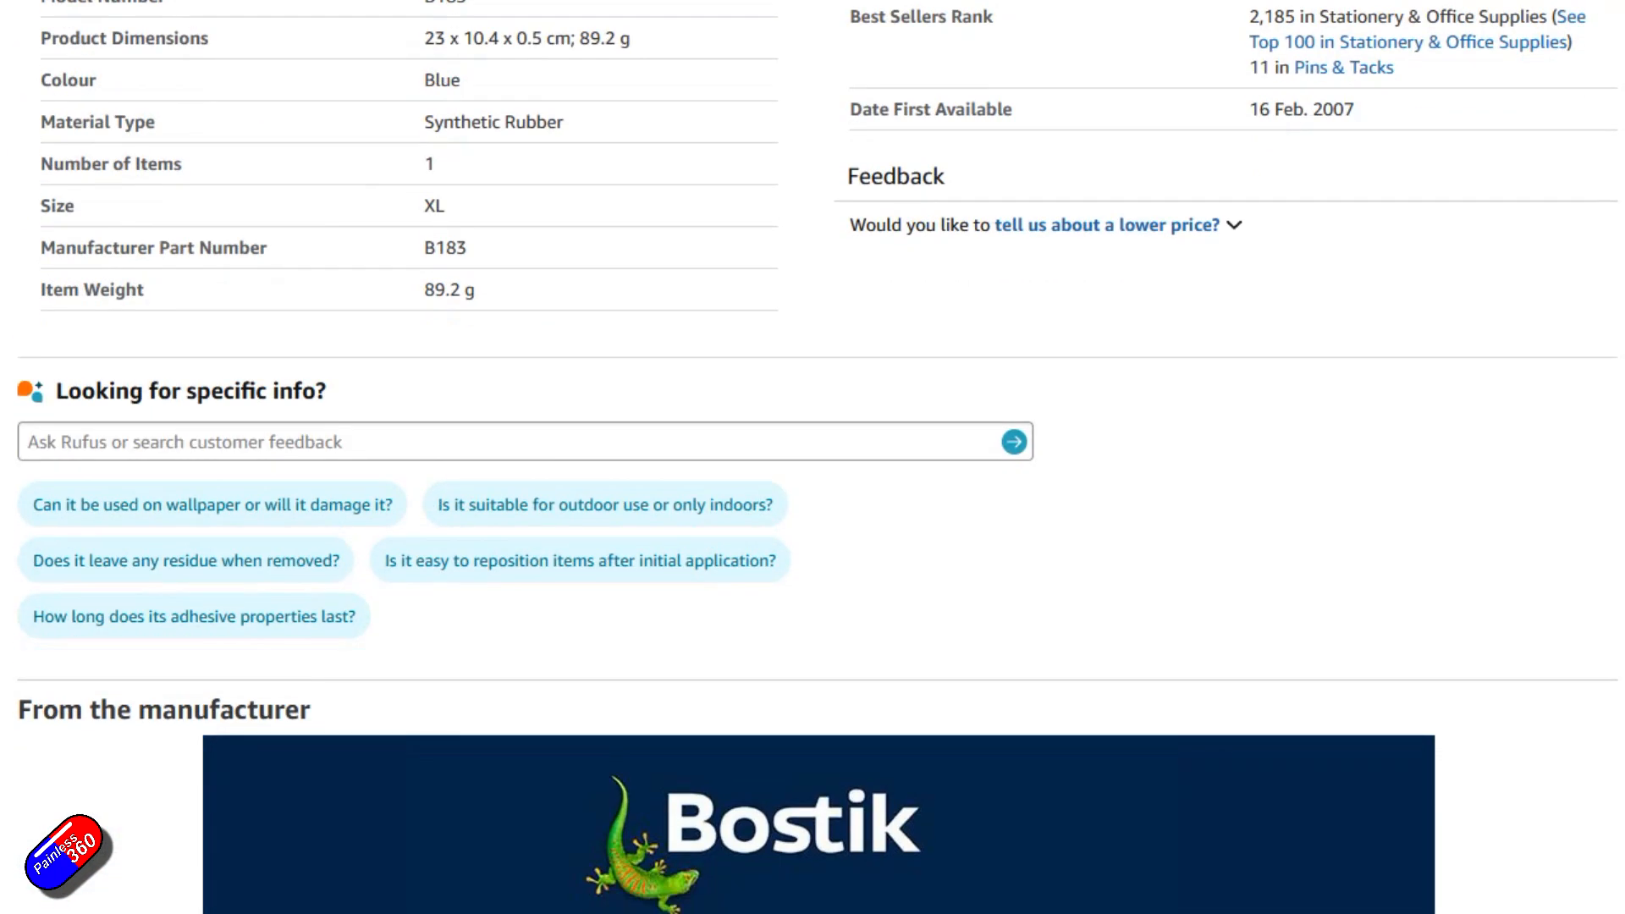
{"action": "scroll", "scroll_direction": "down", "scroll_amount": 3}
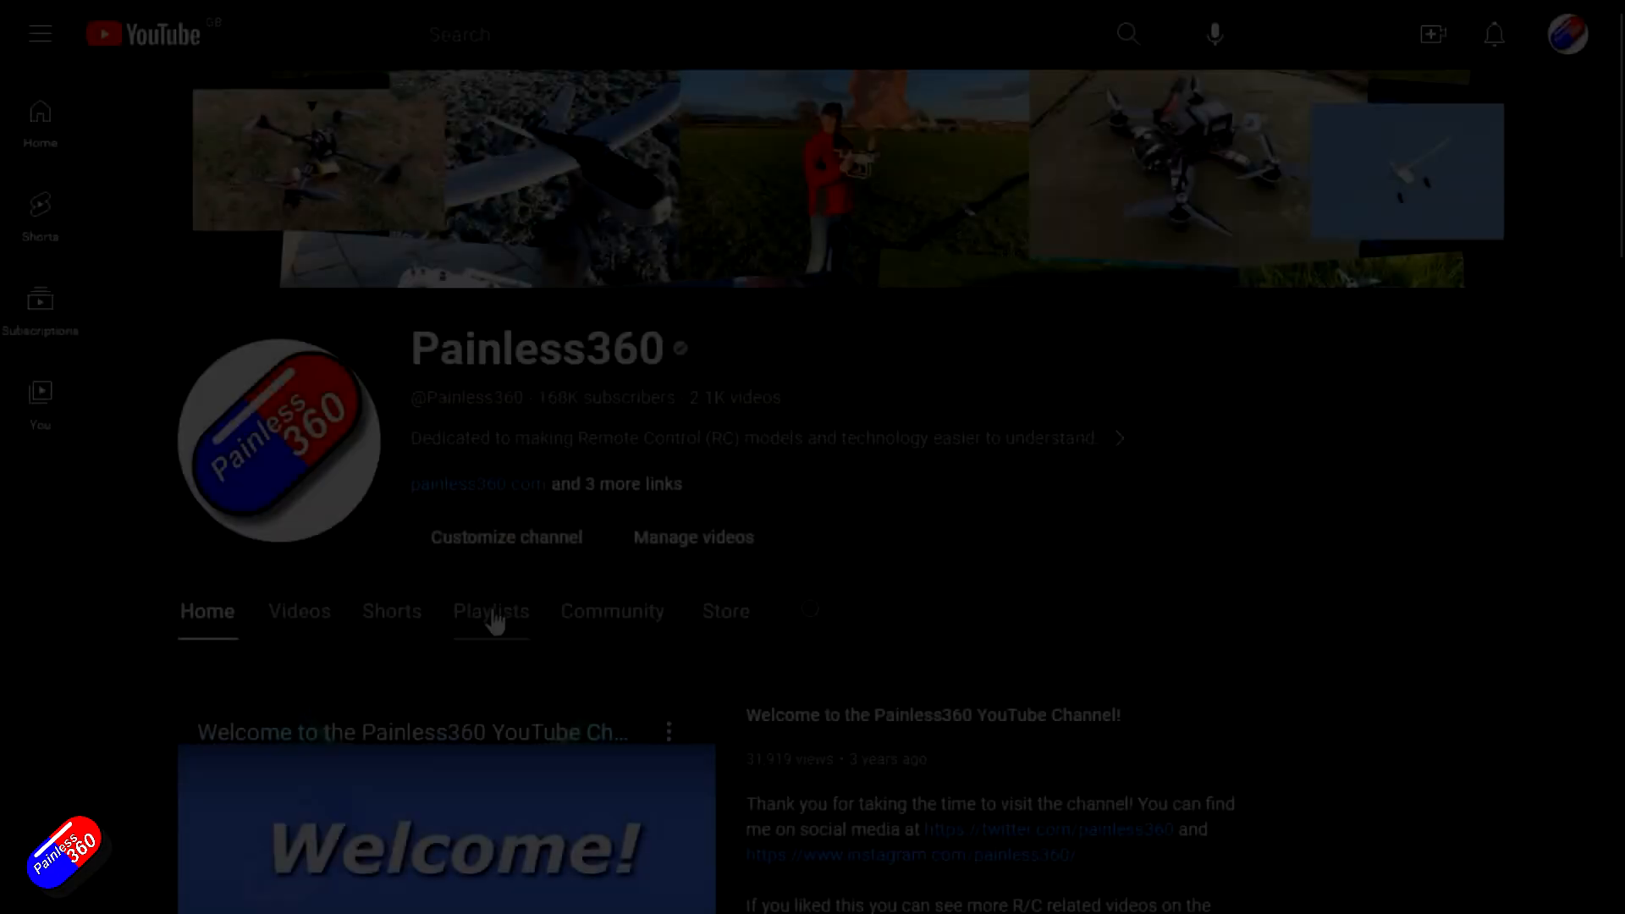
{"action": "left_click", "coordinate": [491, 611]}
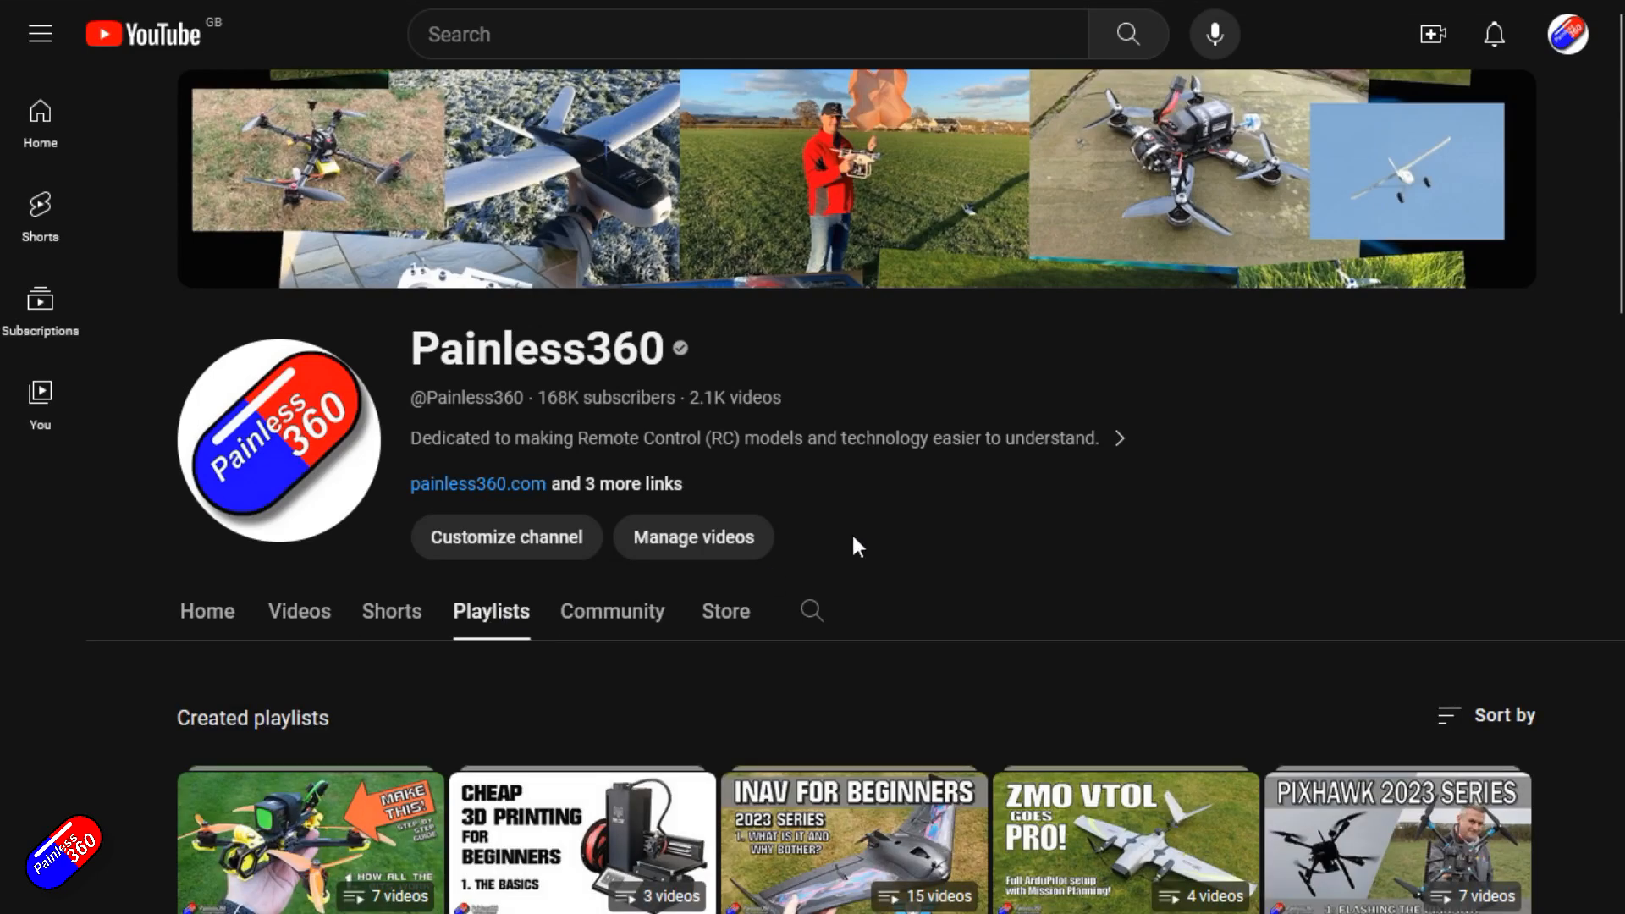